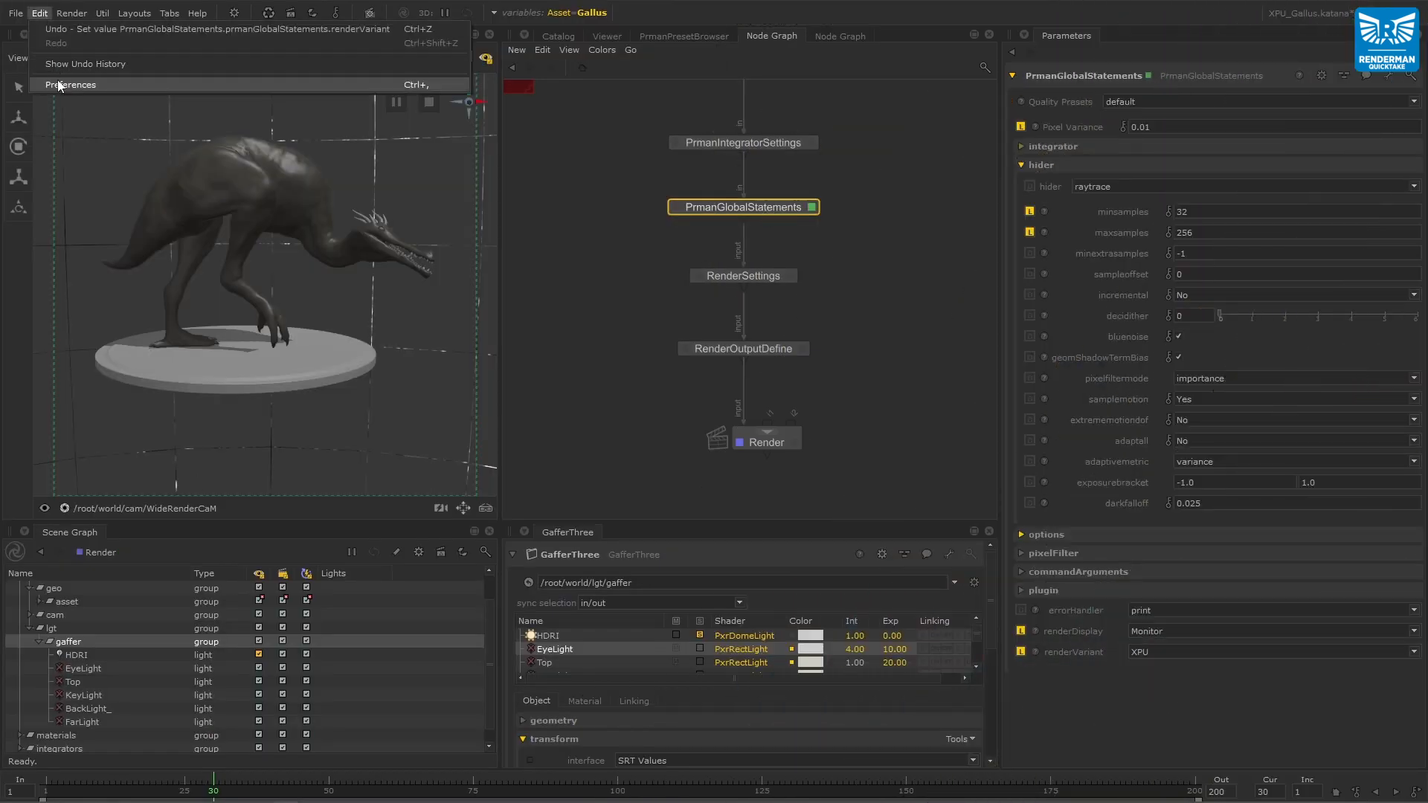
Dismiss the Edit menu and bring up the Monitor's live RenderMan XPU render of the creature.
{"action": "left_click", "coordinate": [914, 480]}
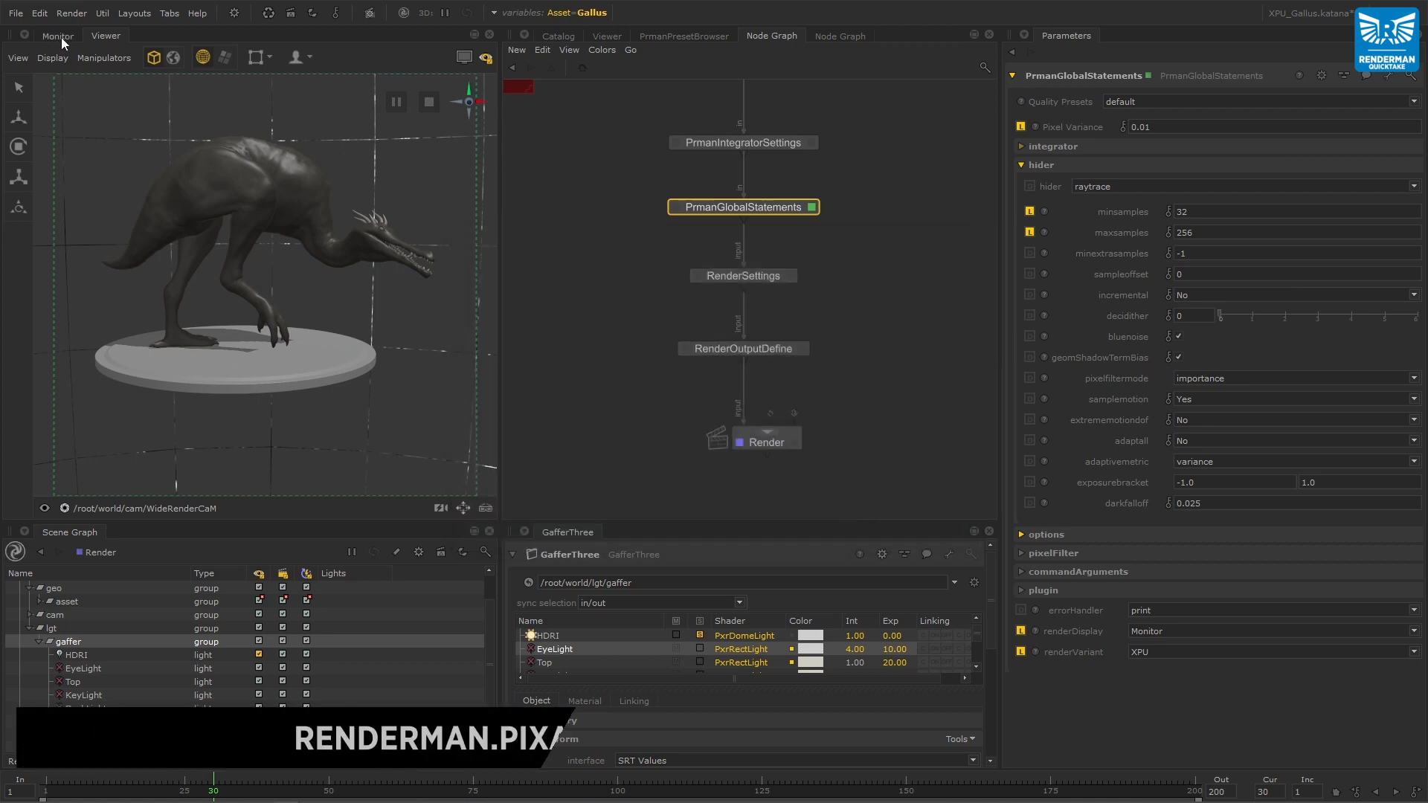
{"action": "left_click", "coordinate": [58, 35]}
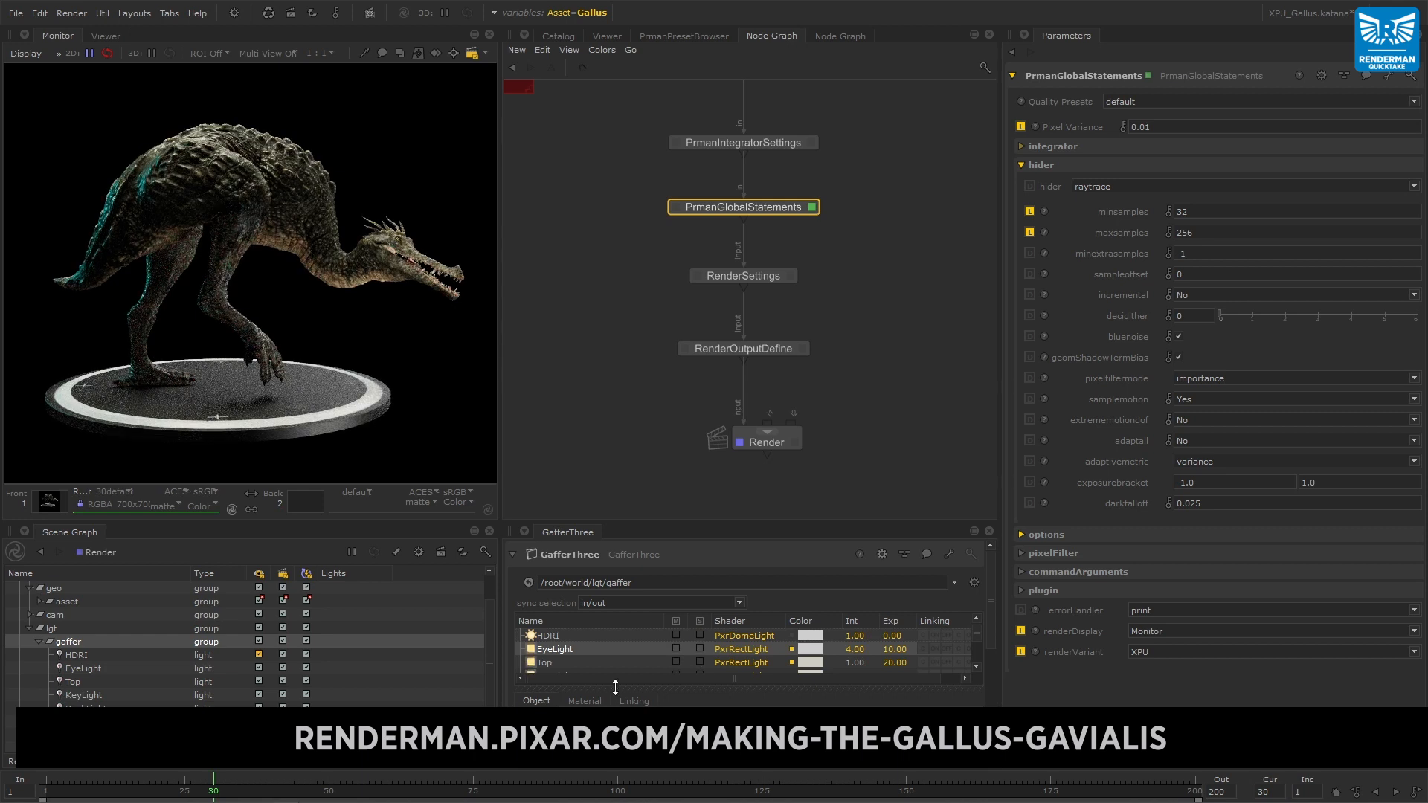
Show the GallusMaterials network with the PxrS_Body1 body shader parameters beside a skin close-up.
{"action": "left_click", "coordinate": [839, 34]}
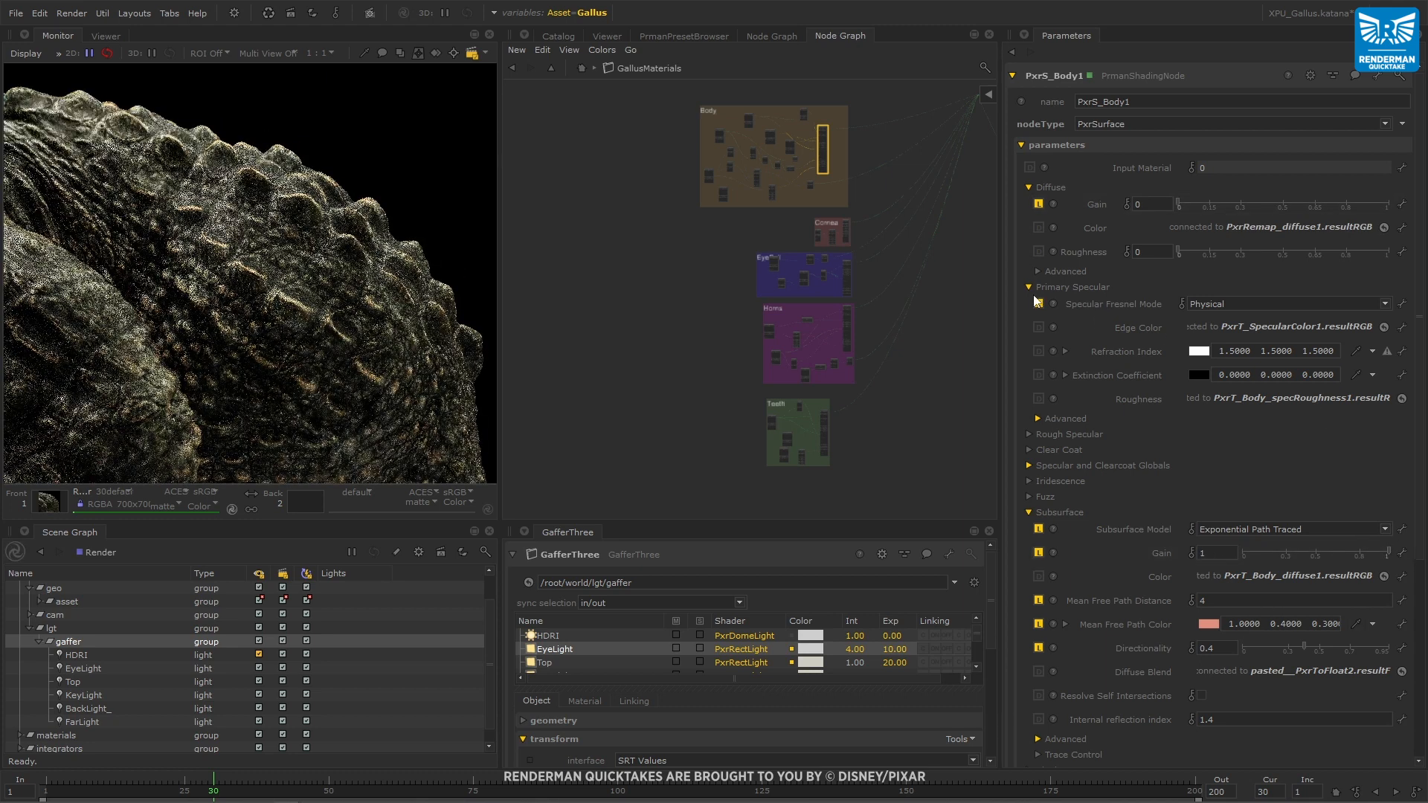
Bring the body subsurface gain to 0.873 and review earlier Gallus renders in the Catalog.
{"action": "left_click", "coordinate": [607, 36]}
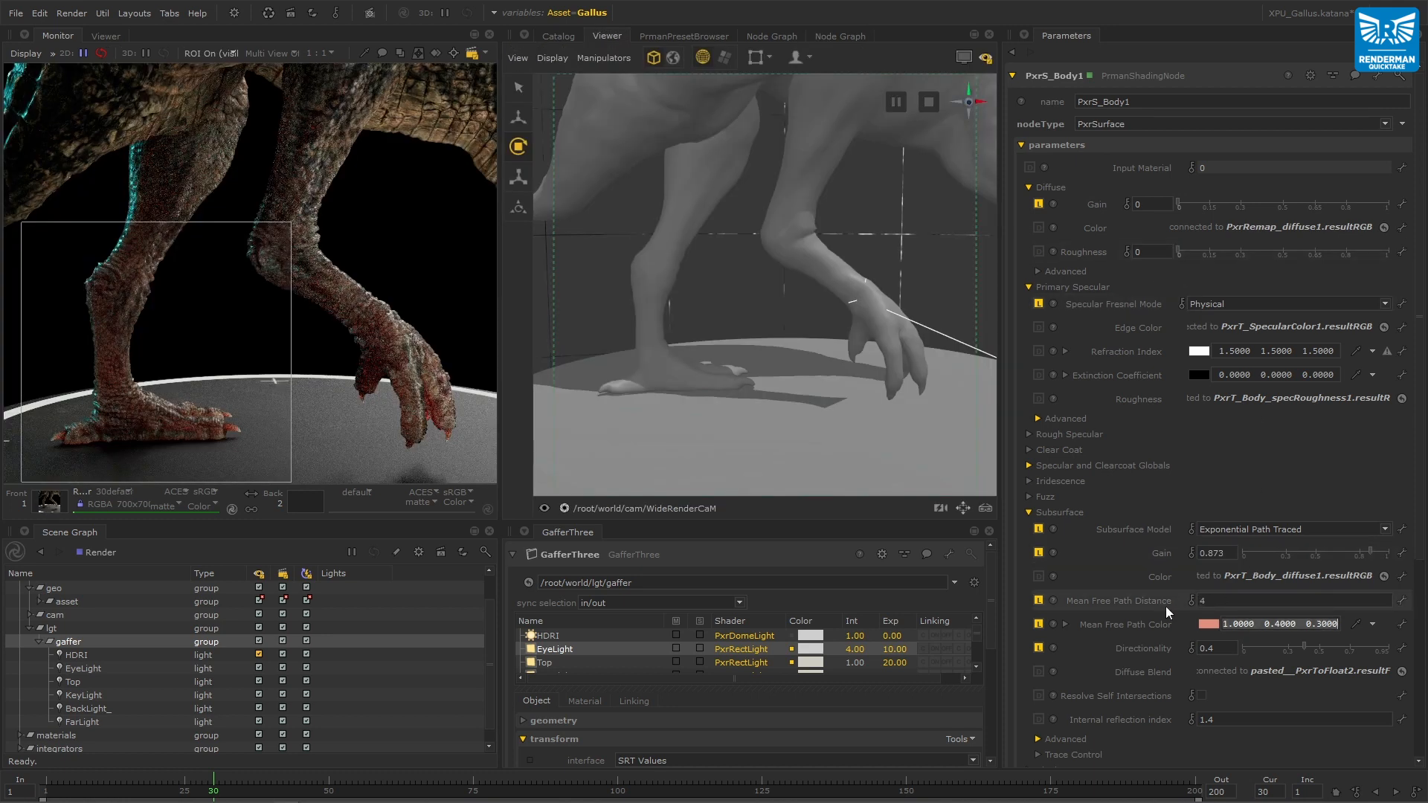
{"action": "left_click", "coordinate": [557, 34]}
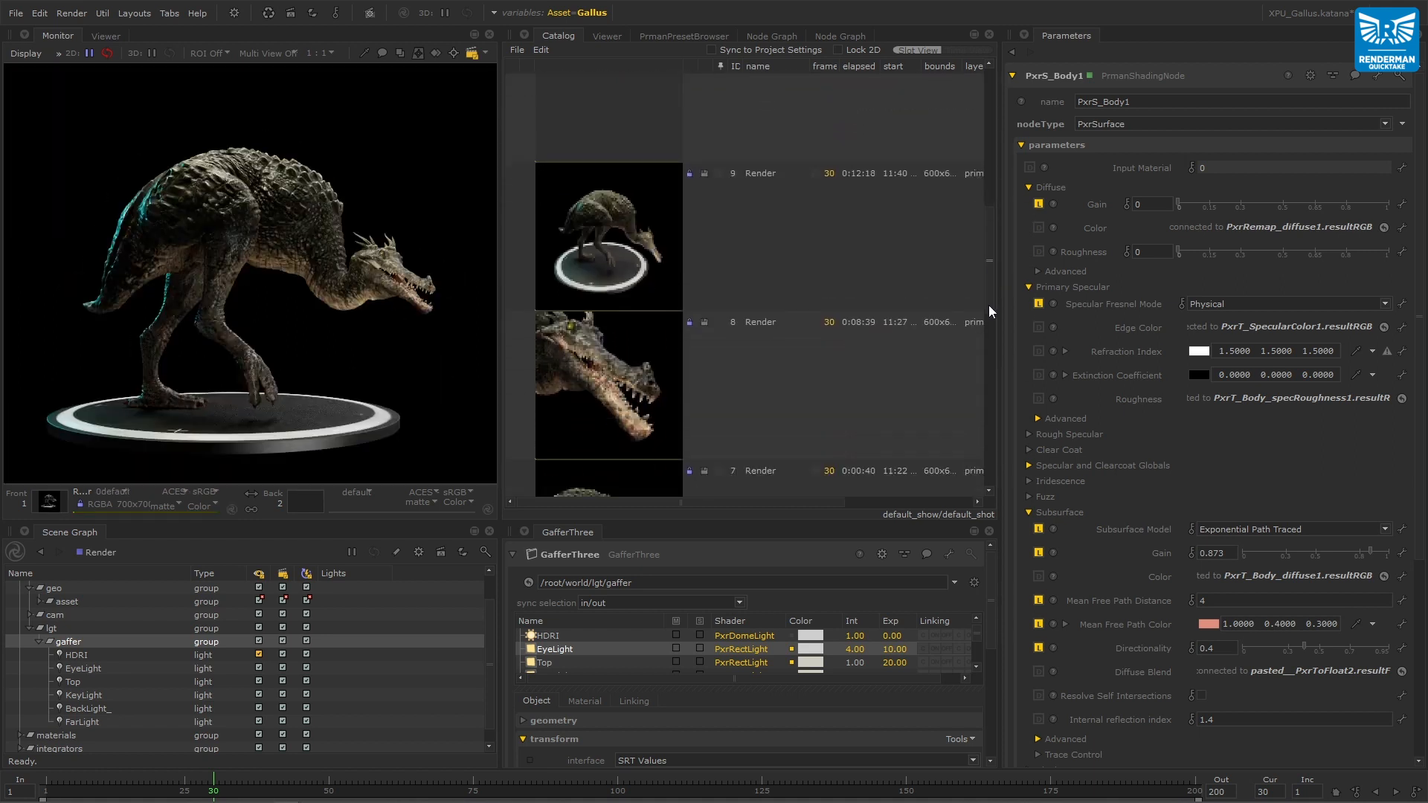
Give FarLight intensity 11.6, exposure 11 and a warmer TMI colour temperature.
{"action": "left_click", "coordinate": [839, 35]}
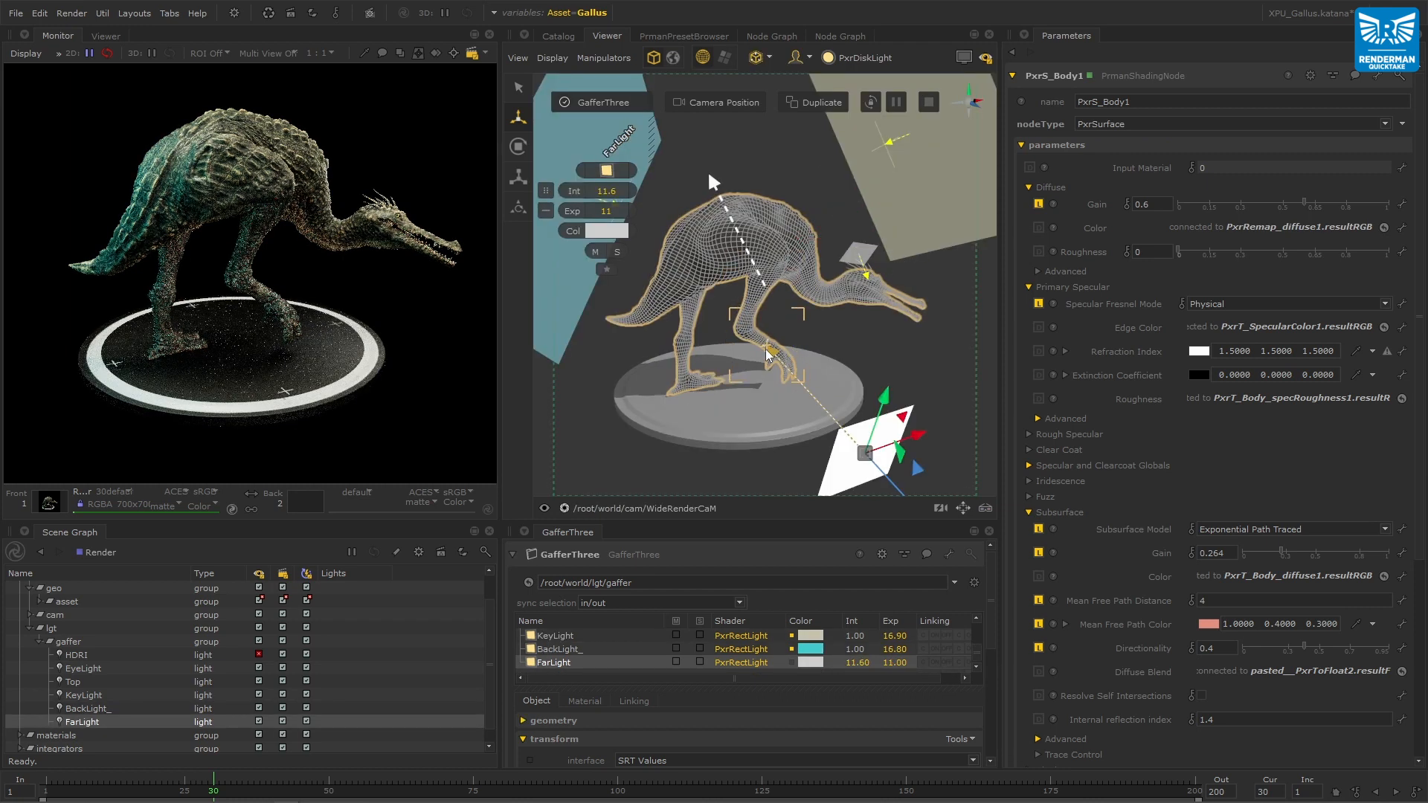
{"action": "left_click", "coordinate": [605, 230]}
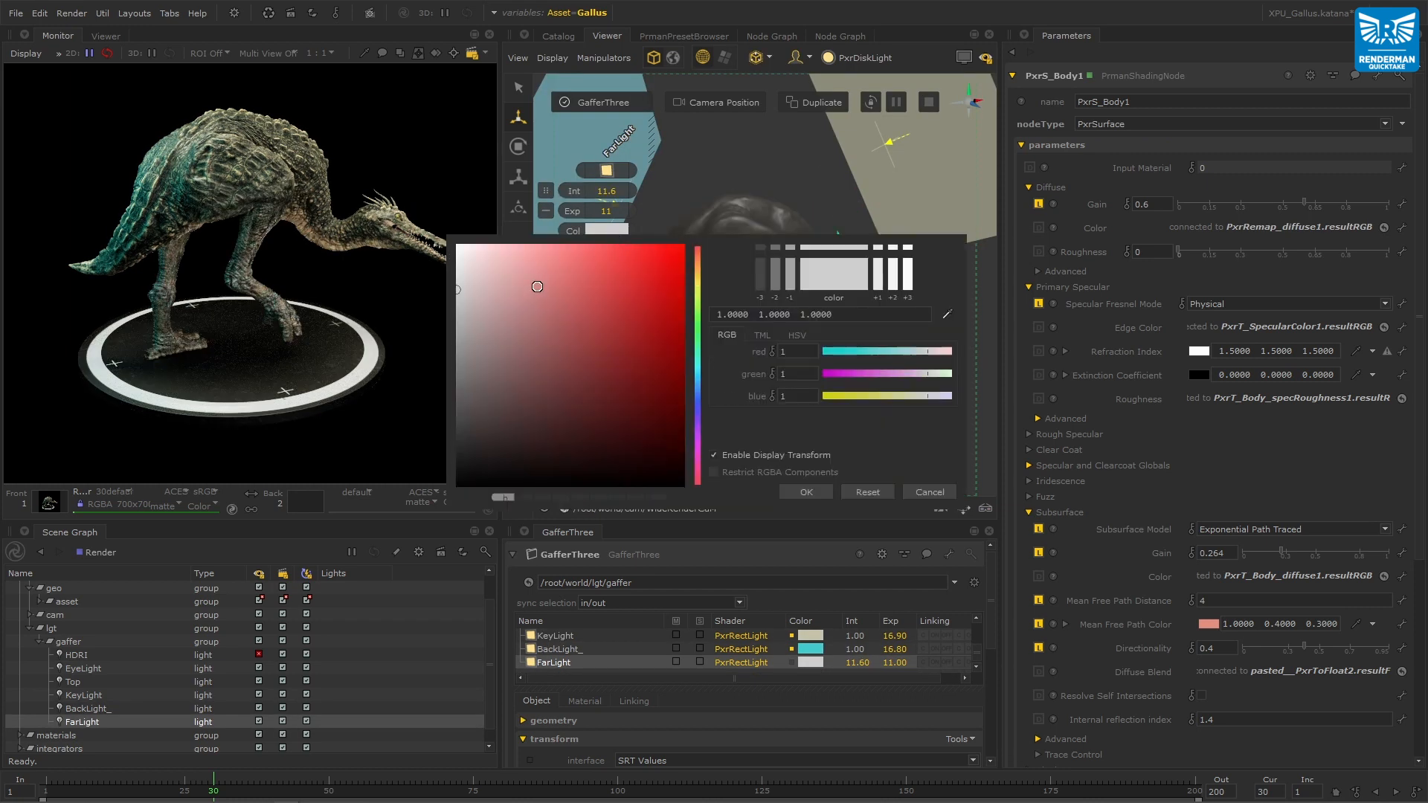
{"action": "left_click", "coordinate": [760, 334]}
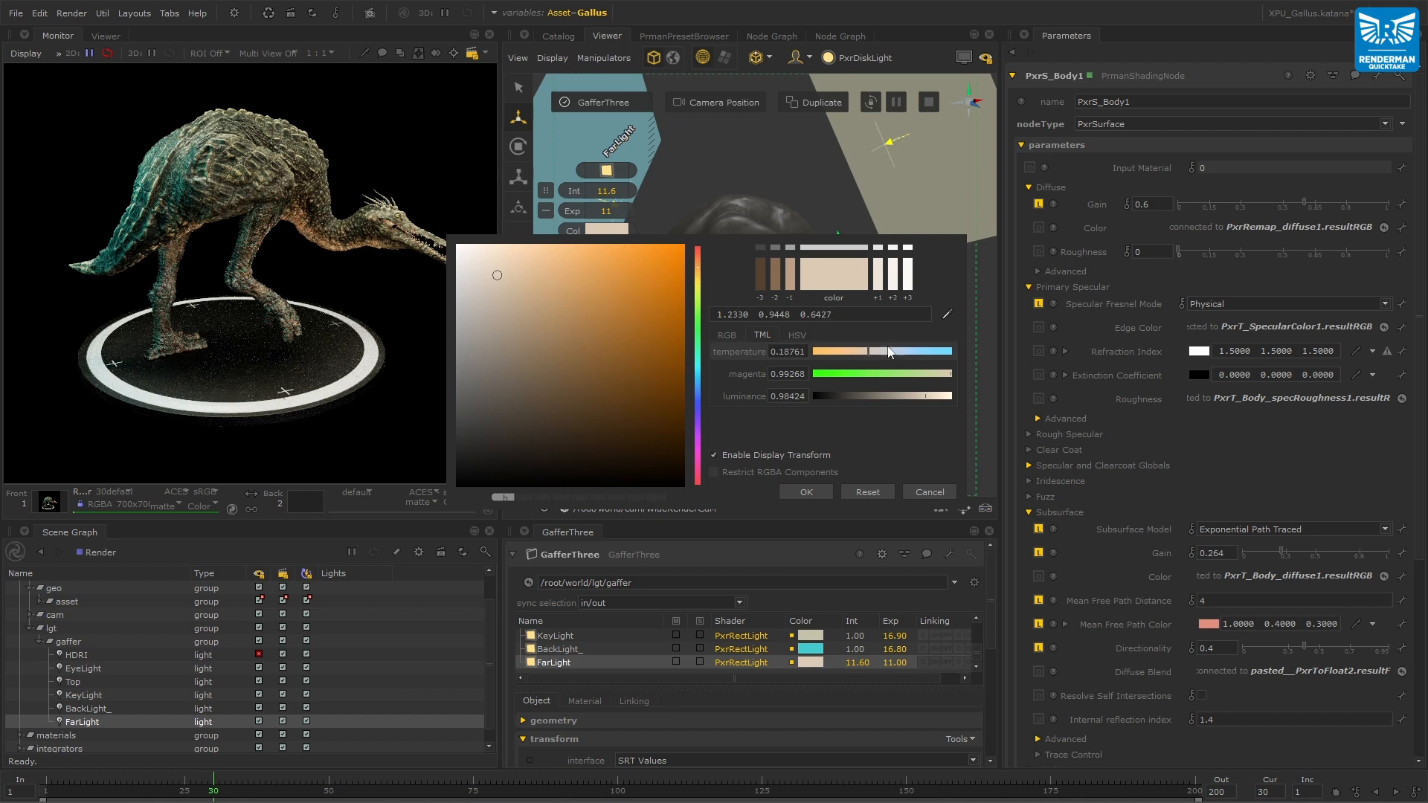